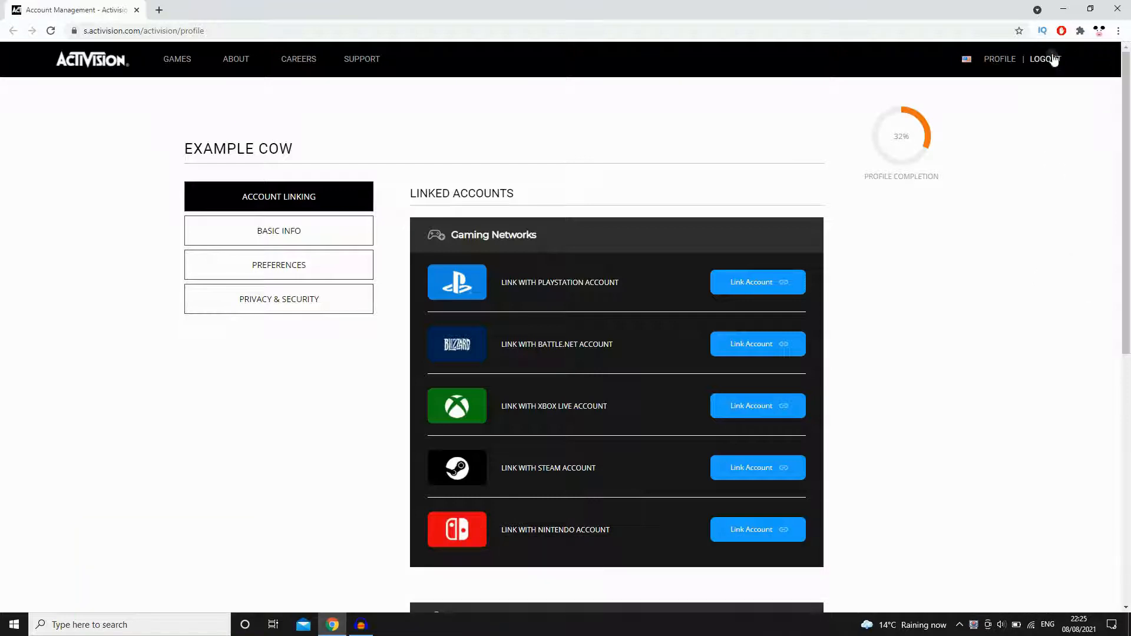
pyautogui.moveTo(1021, 74)
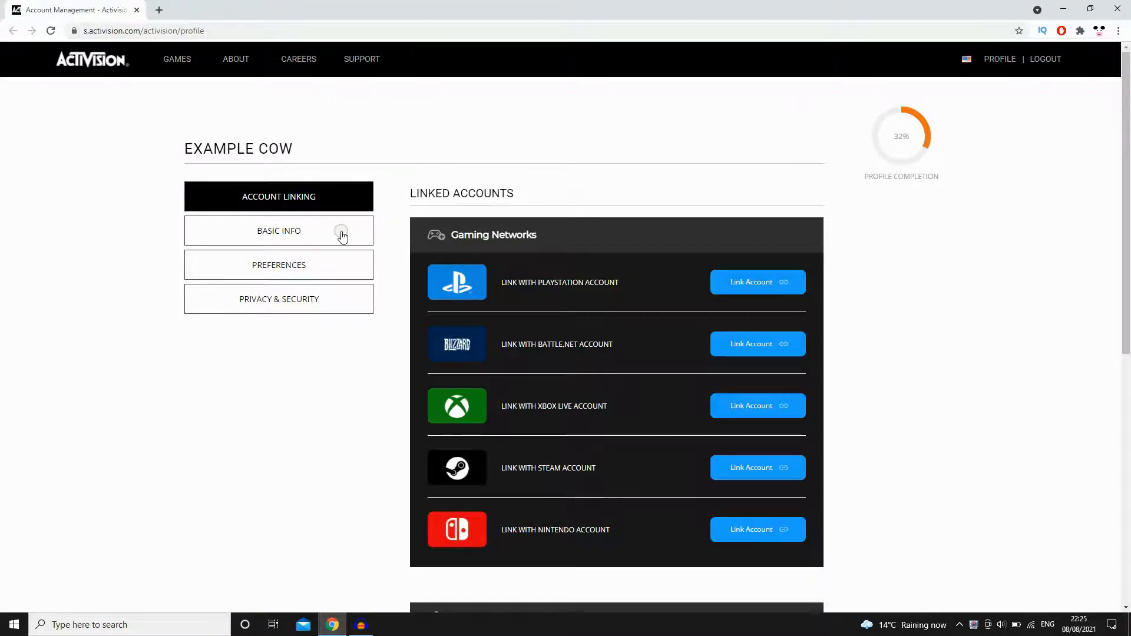
pyautogui.moveTo(331, 269)
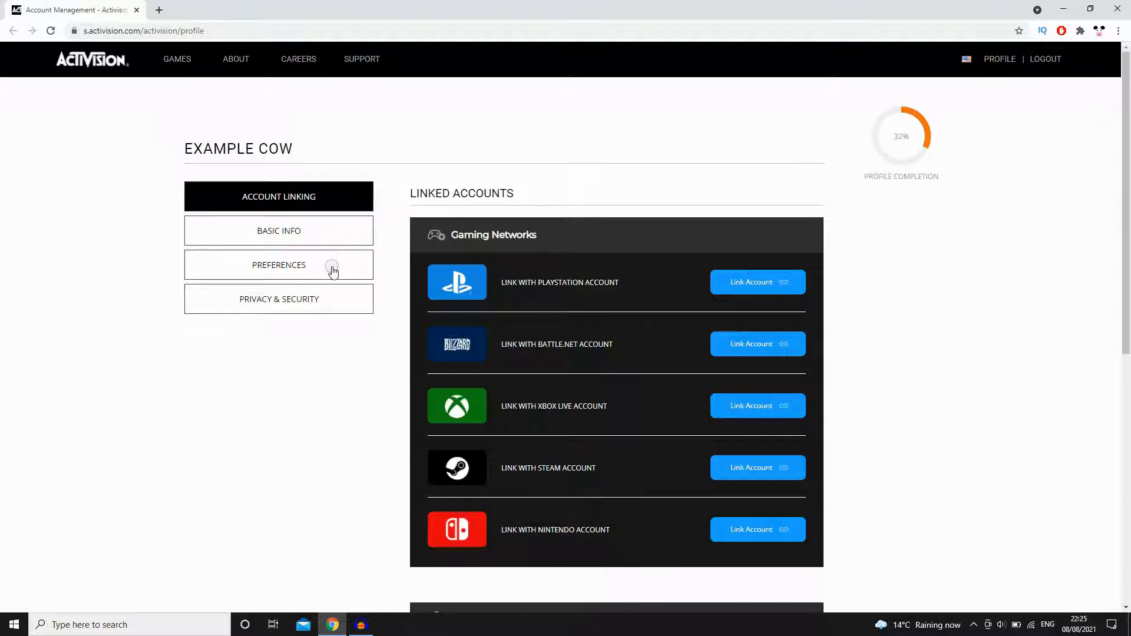
# Open contact preferences and scroll to the account deletion notice about the privacy portal.
pyautogui.click(279, 264)
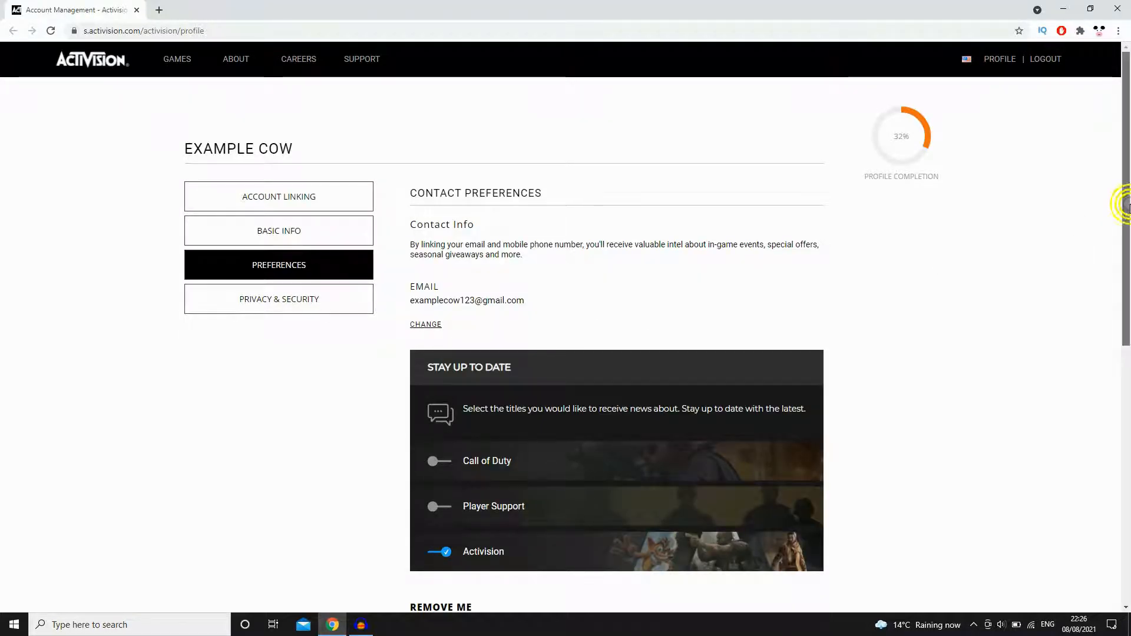
pyautogui.scroll(-3)
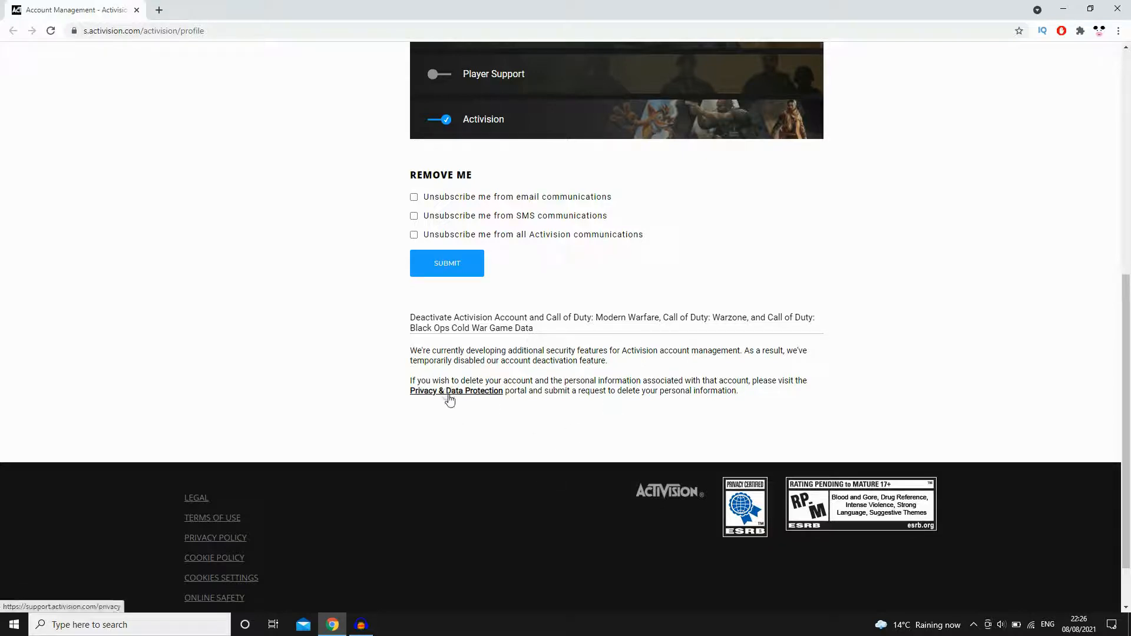
pyautogui.moveTo(466, 396)
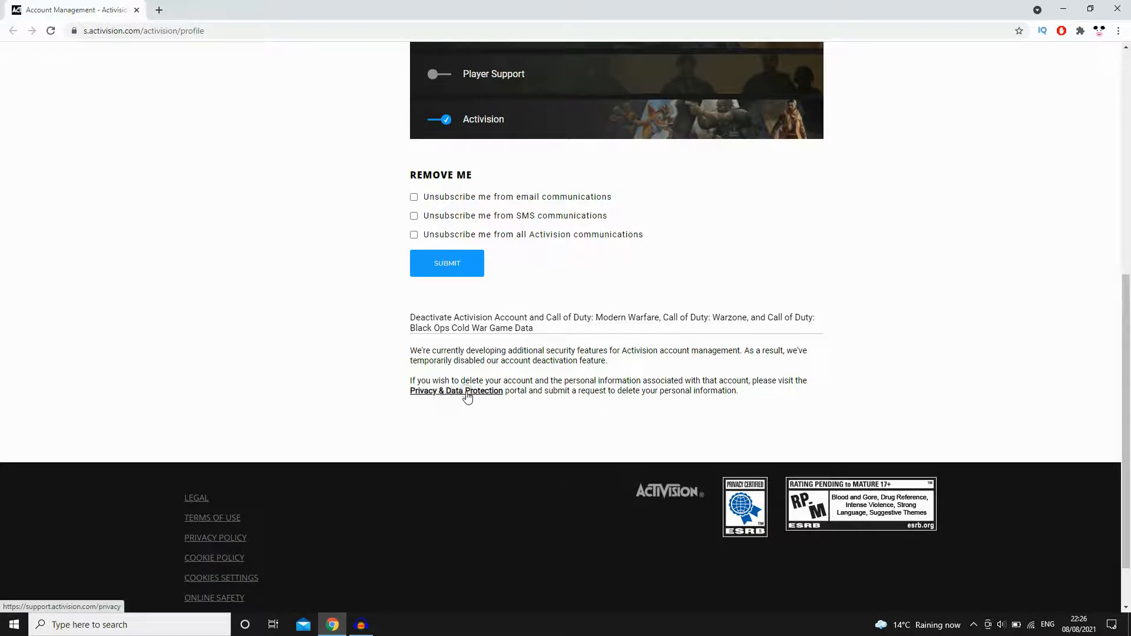
# Start a new request in the Privacy & Data Protection portal with United Kingdom as country of residence.
pyautogui.click(455, 390)
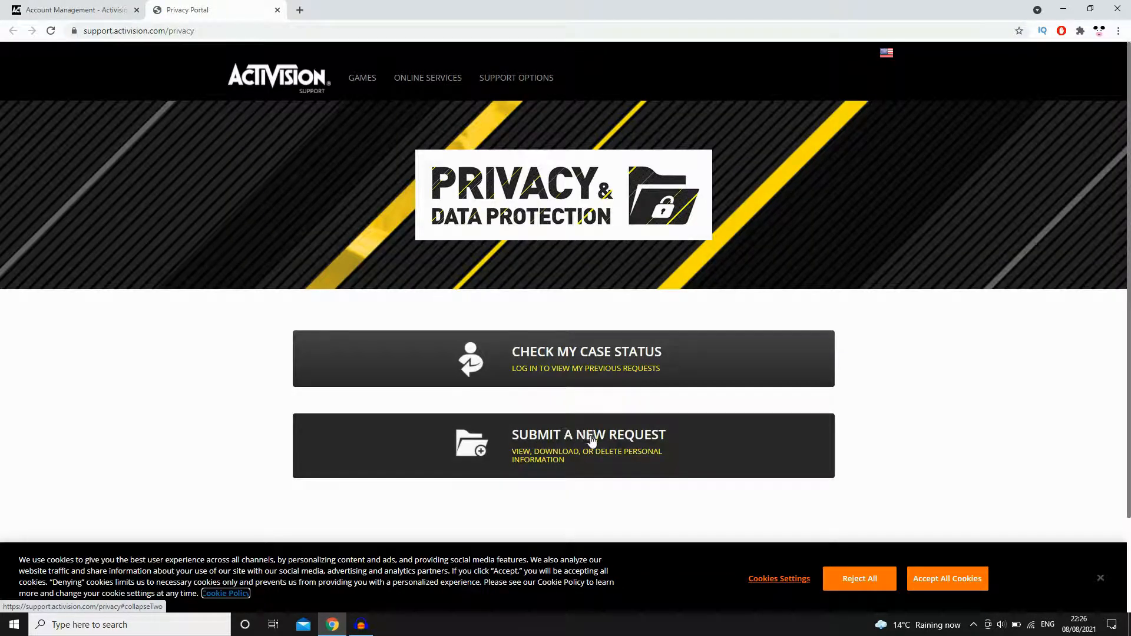
pyautogui.click(587, 434)
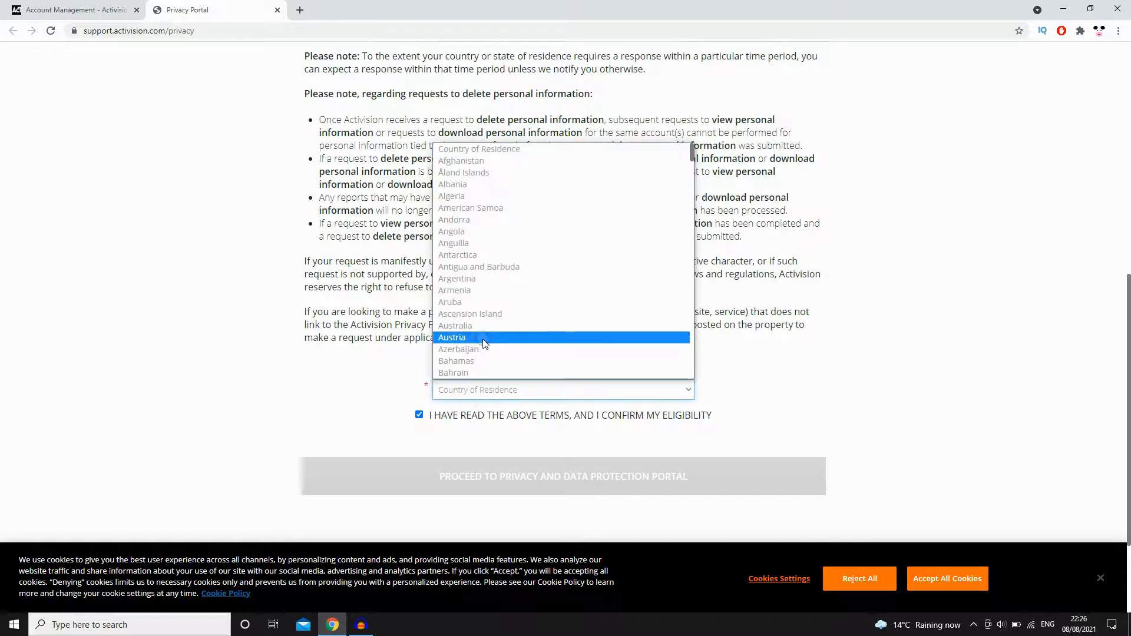
pyautogui.scroll(-3)
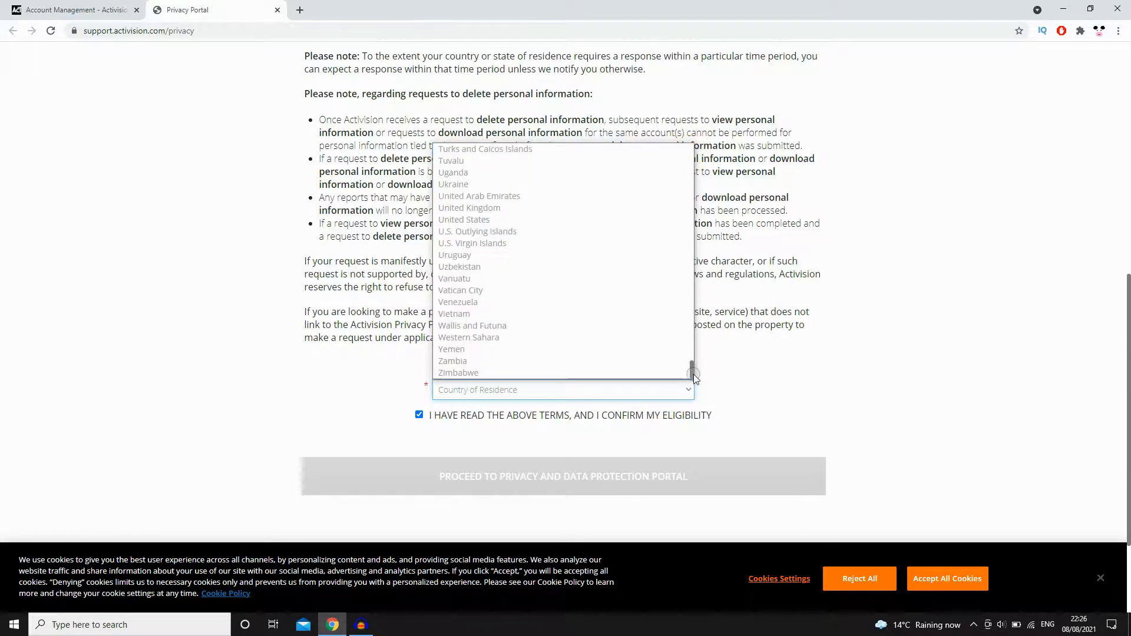
pyautogui.click(469, 208)
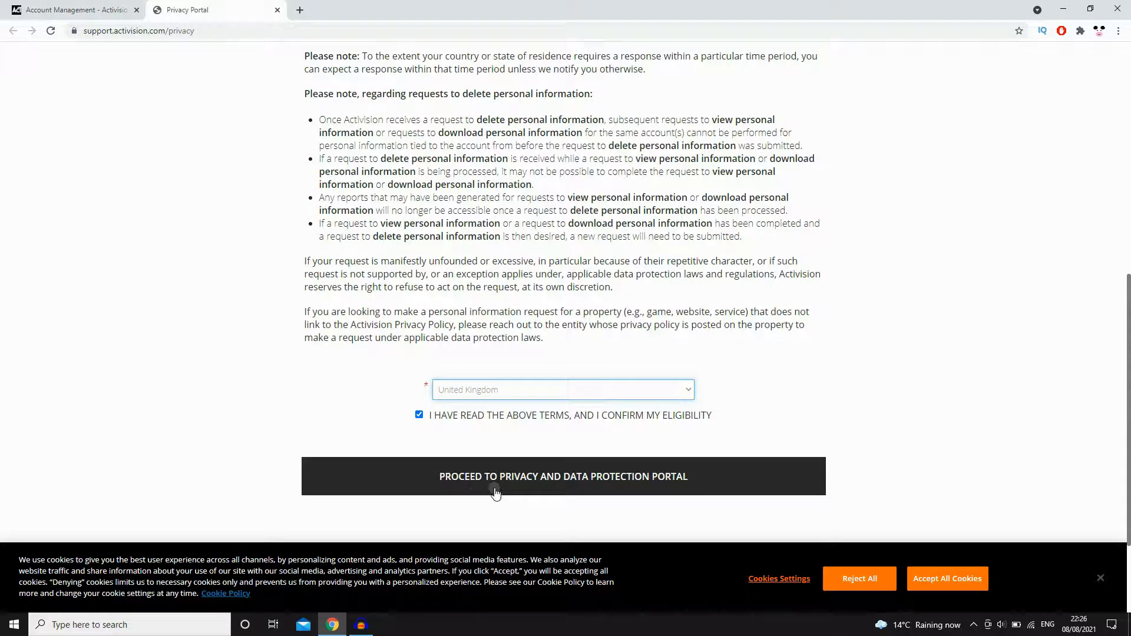
# Enter the privacy portal and choose Delete My Personal Information (Right to Erasure).
pyautogui.click(563, 476)
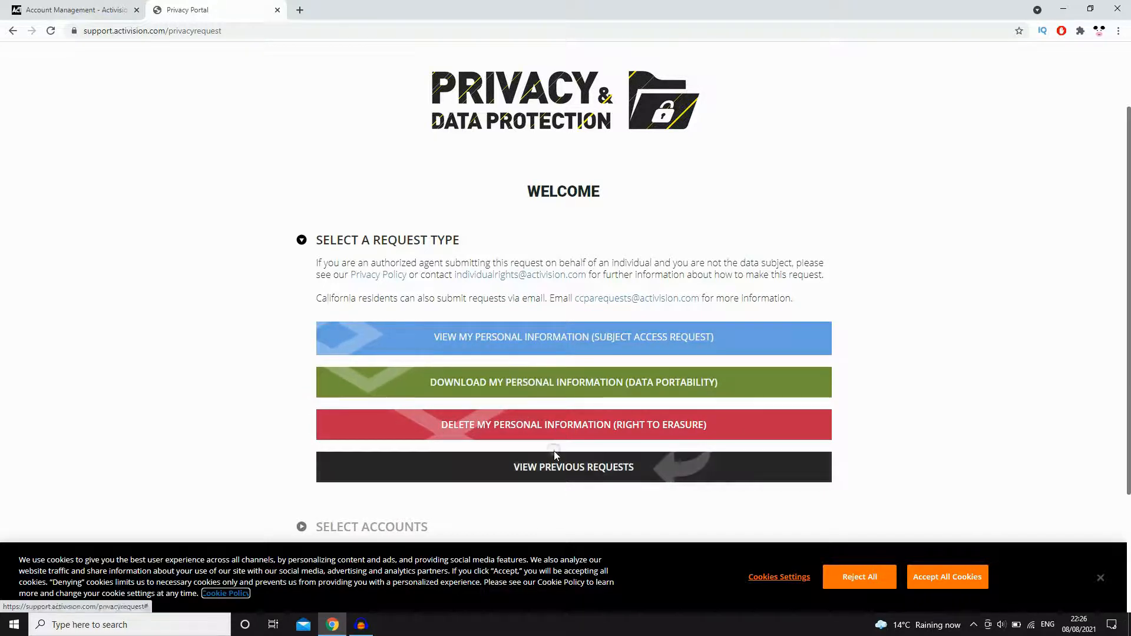
pyautogui.moveTo(552, 440)
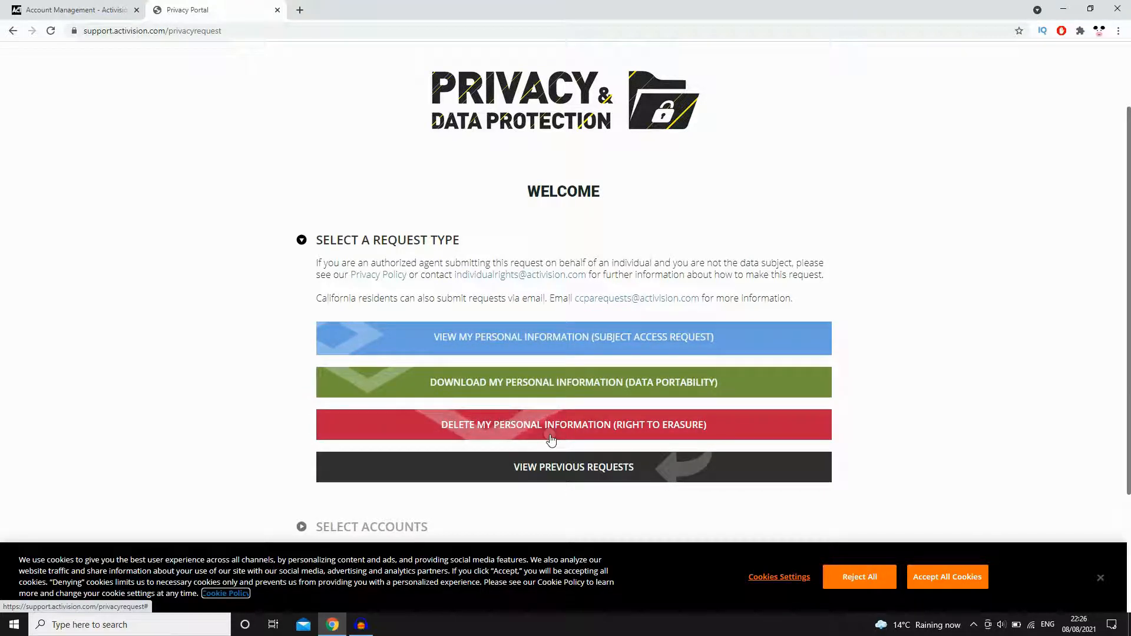
pyautogui.click(572, 424)
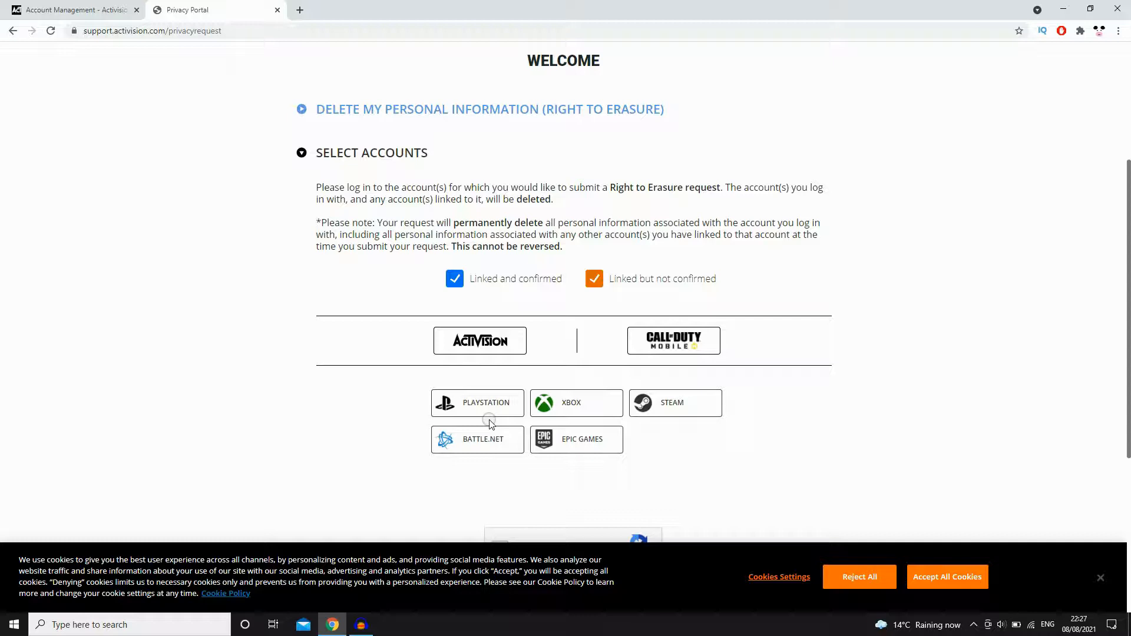
pyautogui.moveTo(575, 439)
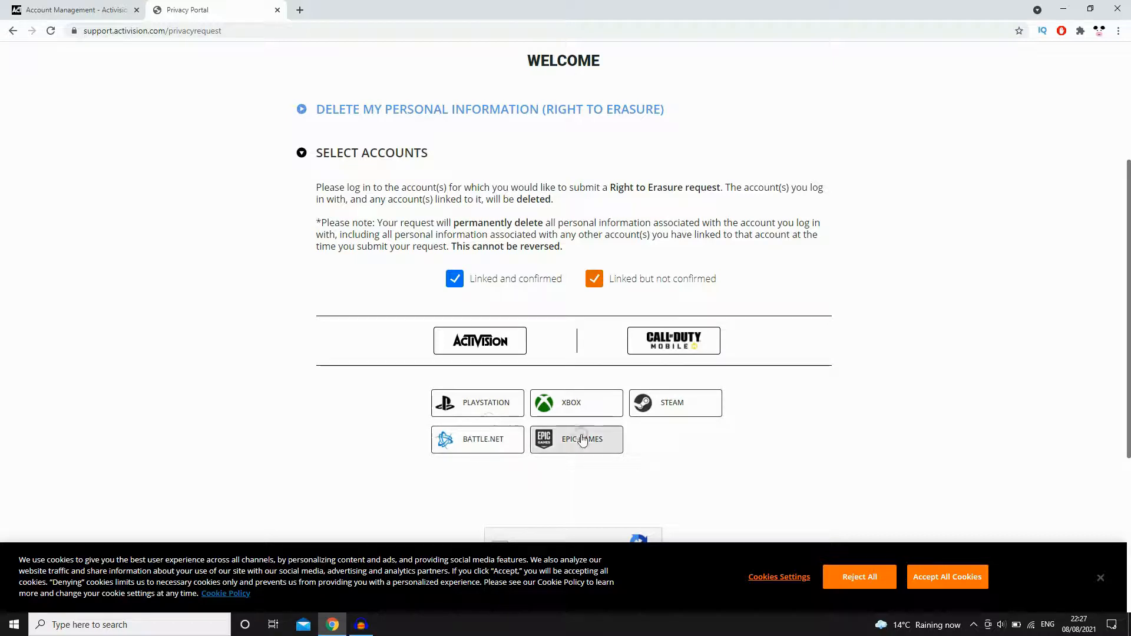
pyautogui.moveTo(479, 340)
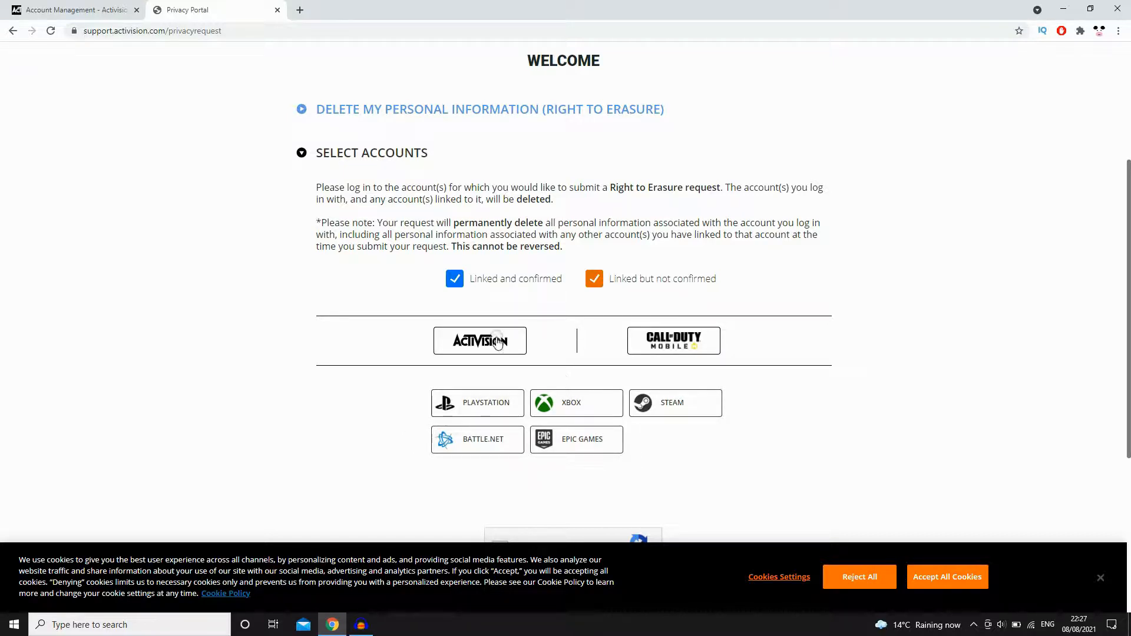
# Log in with the Activision account, tick the reCAPTCHA and accept the Terms of Use.
pyautogui.click(479, 340)
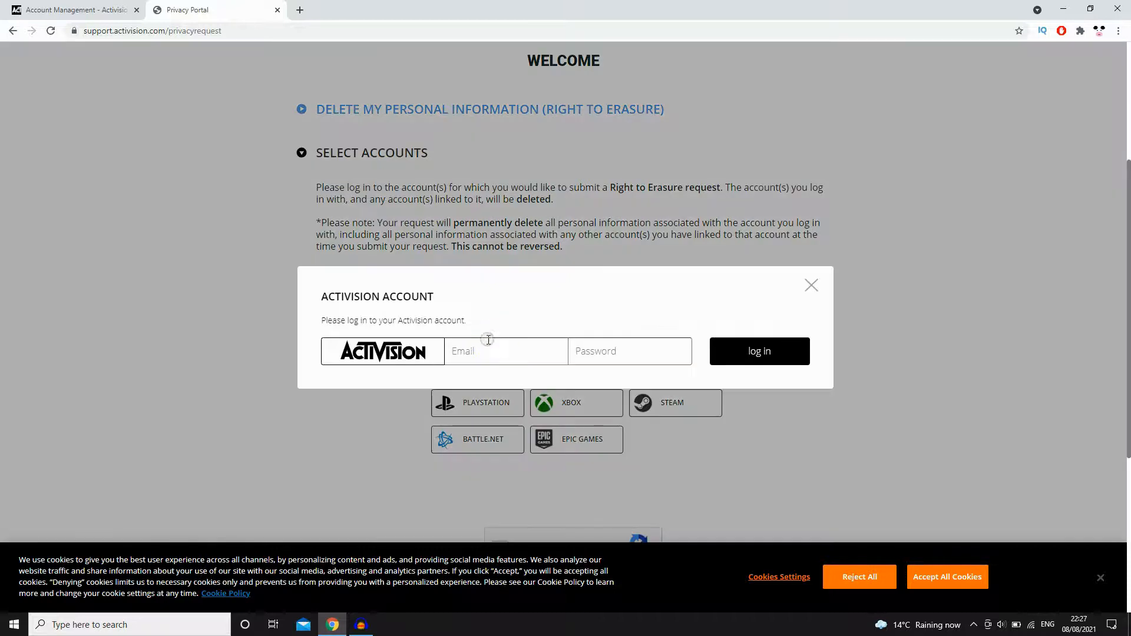
pyautogui.click(758, 351)
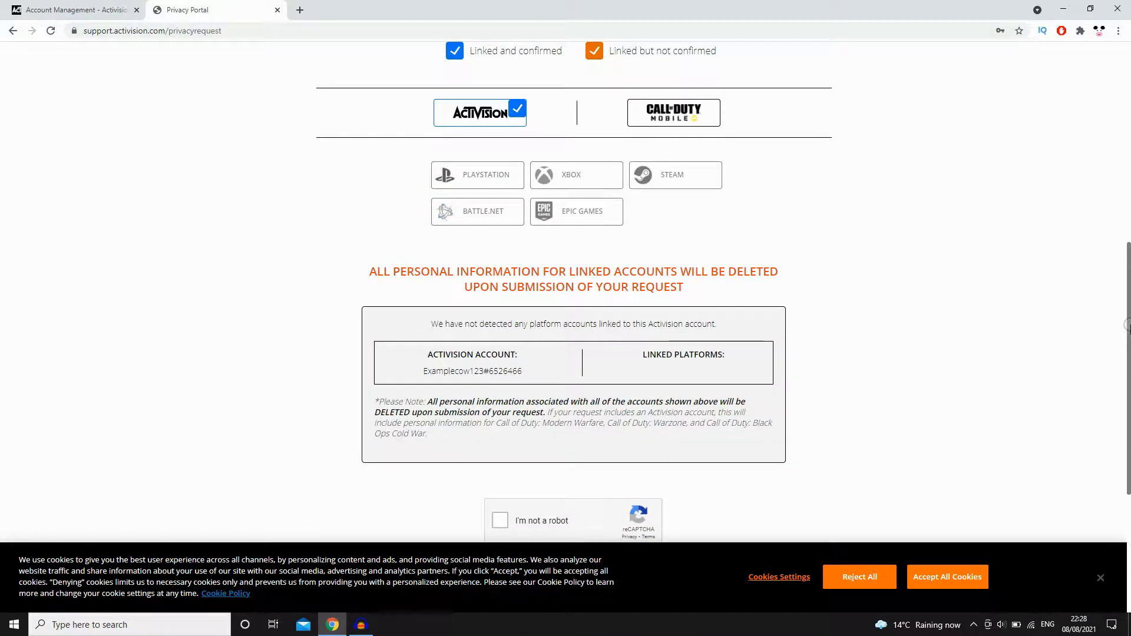
pyautogui.scroll(-3)
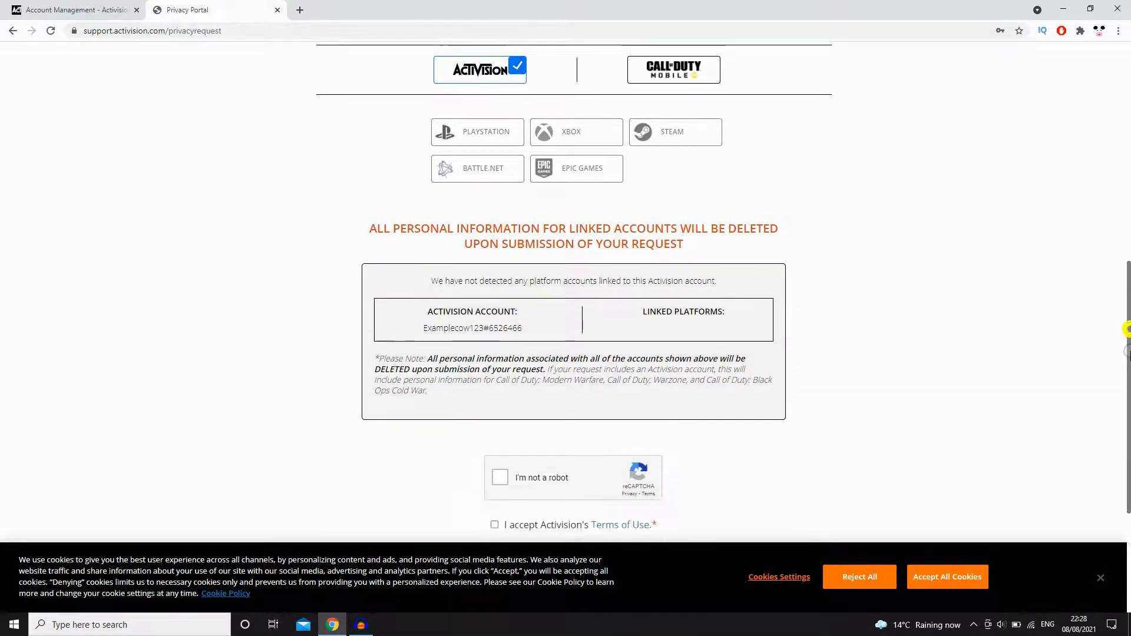
pyautogui.scroll(-3)
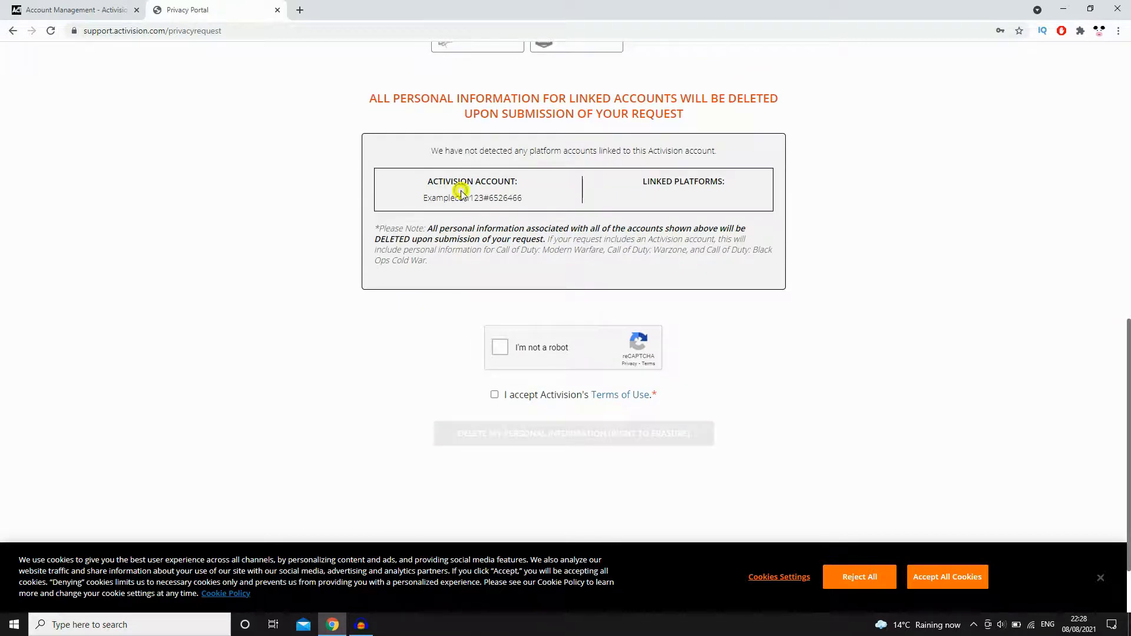
pyautogui.click(499, 347)
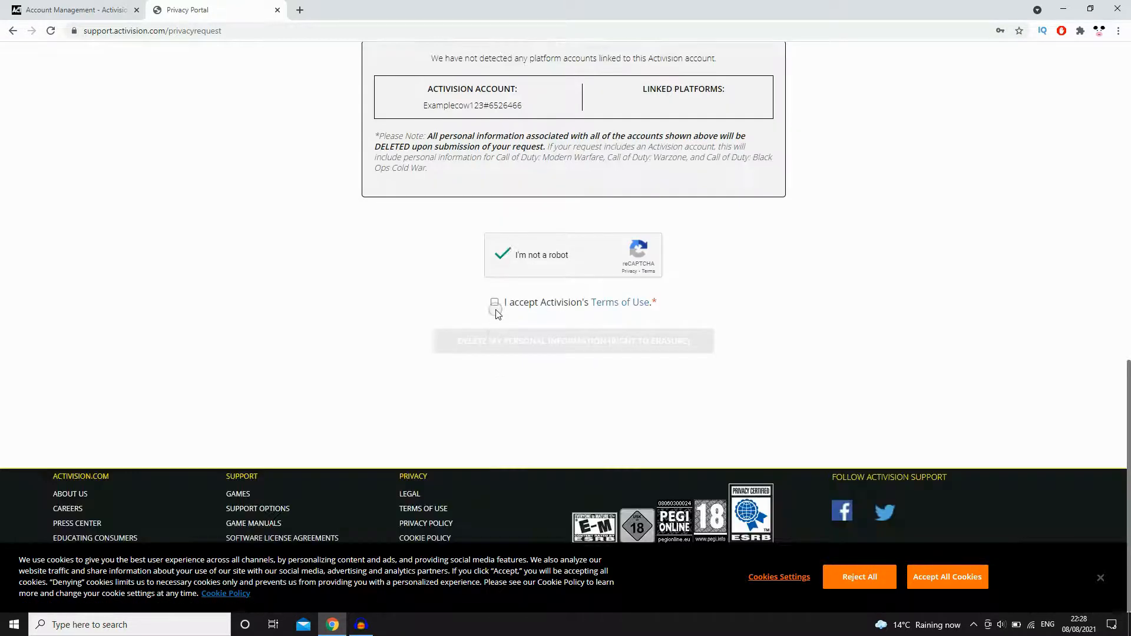
pyautogui.click(494, 301)
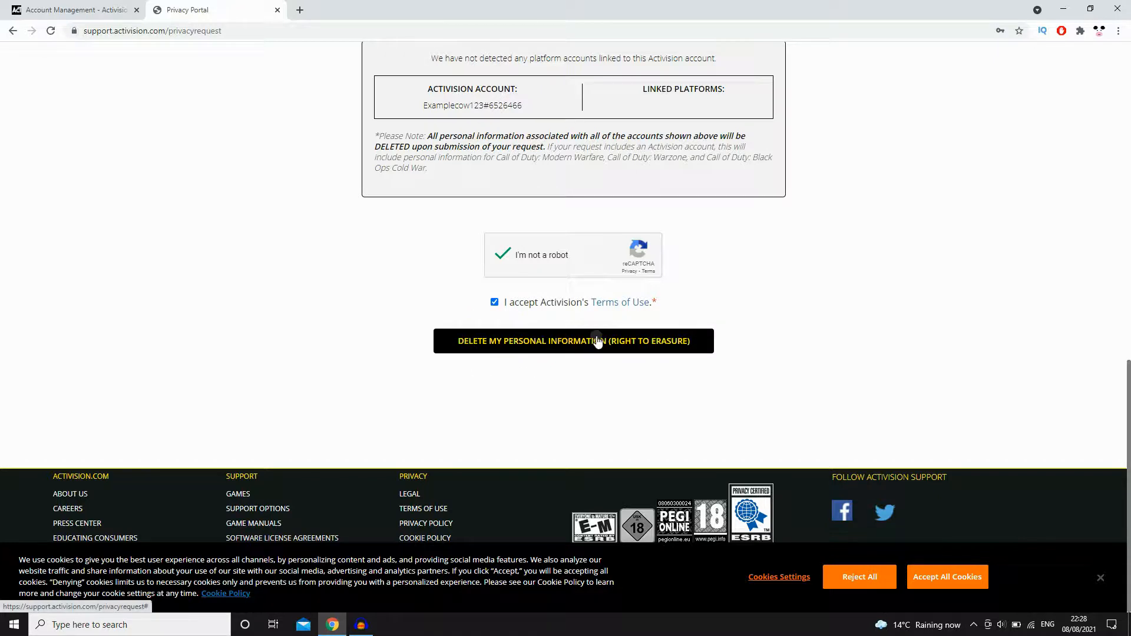
# Submit the erasure request, acknowledge data can't be recovered, and confirm Delete My Personal Information.
pyautogui.click(572, 340)
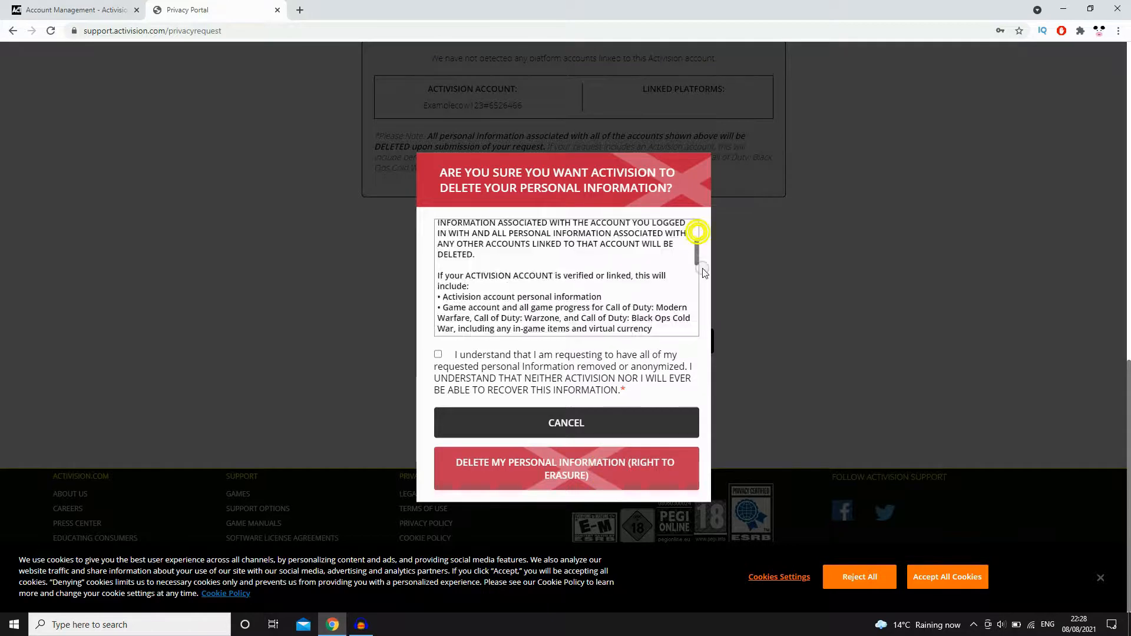
pyautogui.scroll(-3)
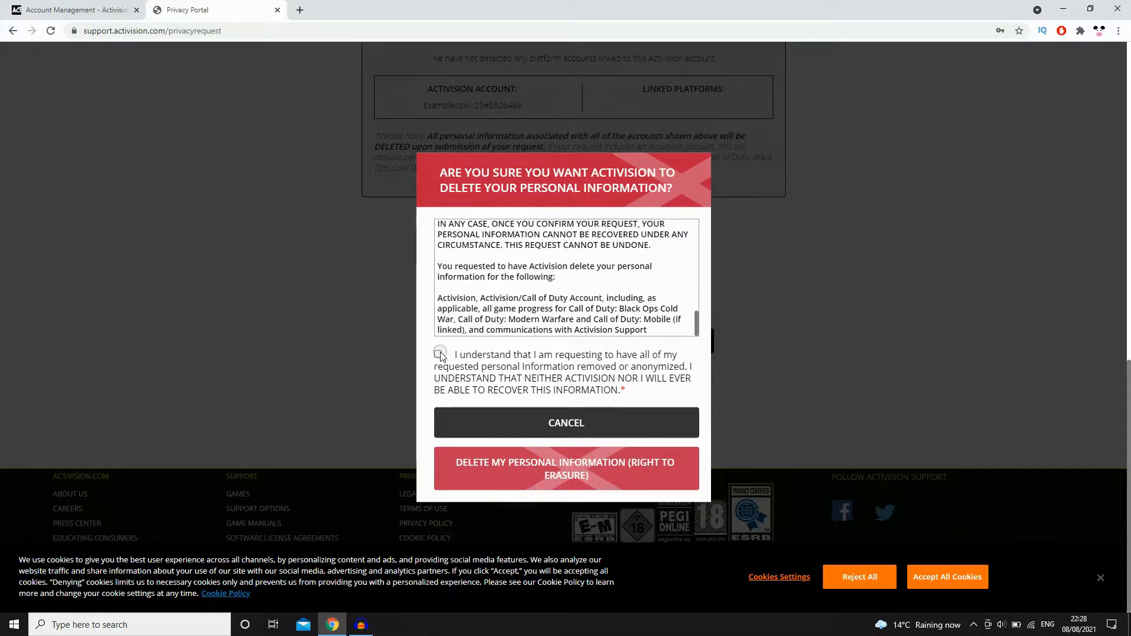
pyautogui.click(437, 354)
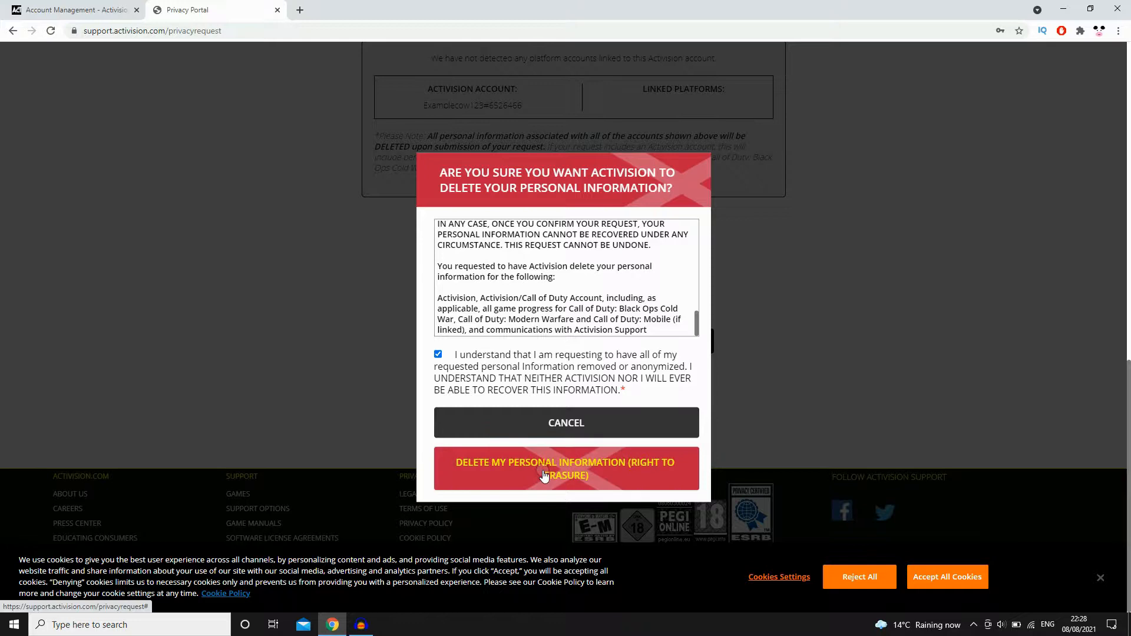
pyautogui.click(565, 468)
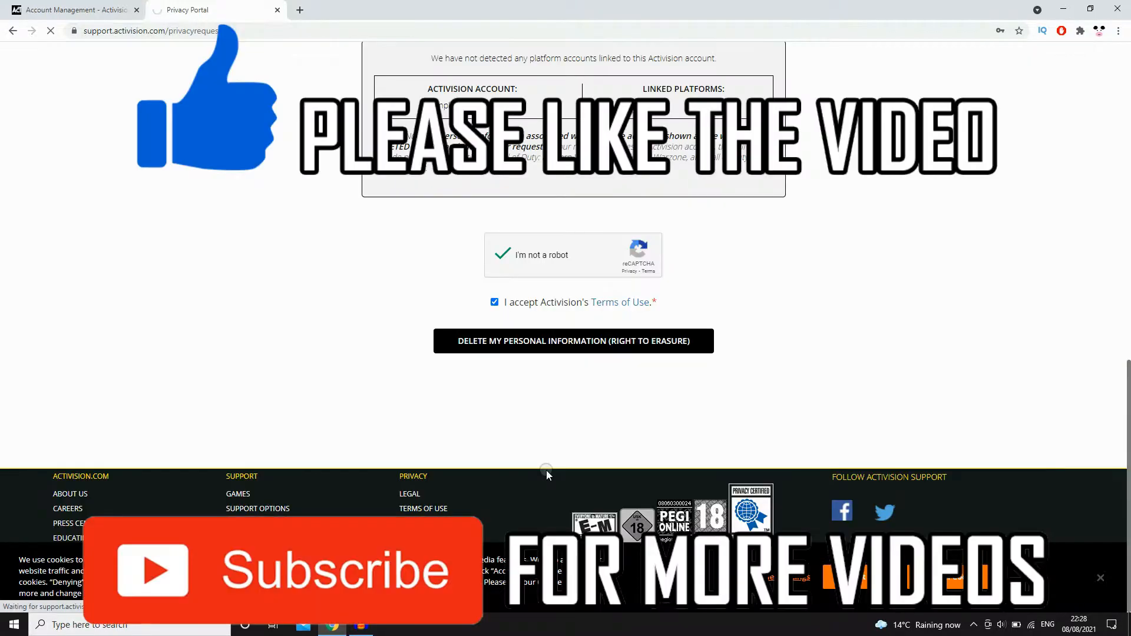